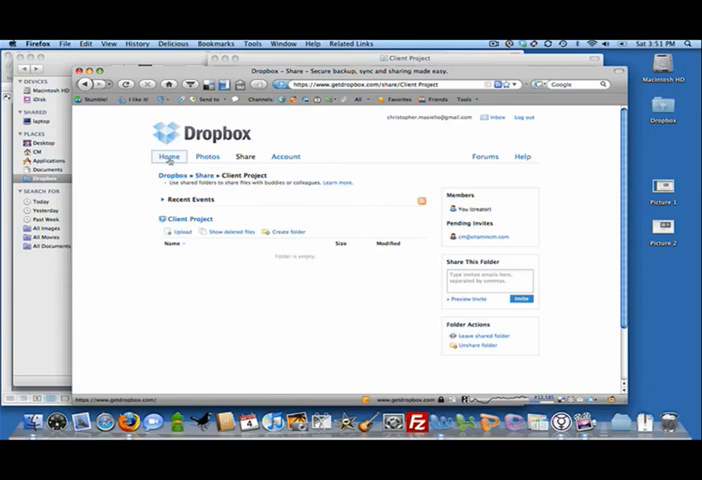
# Step: Return to the Home file list, then reach the account plans page with Basic 2 GB and Pro 50 GB
pyautogui.click(168, 156)
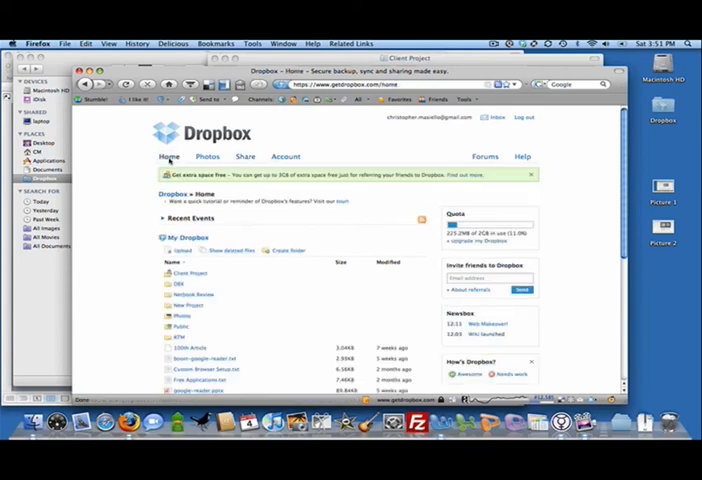
pyautogui.click(208, 156)
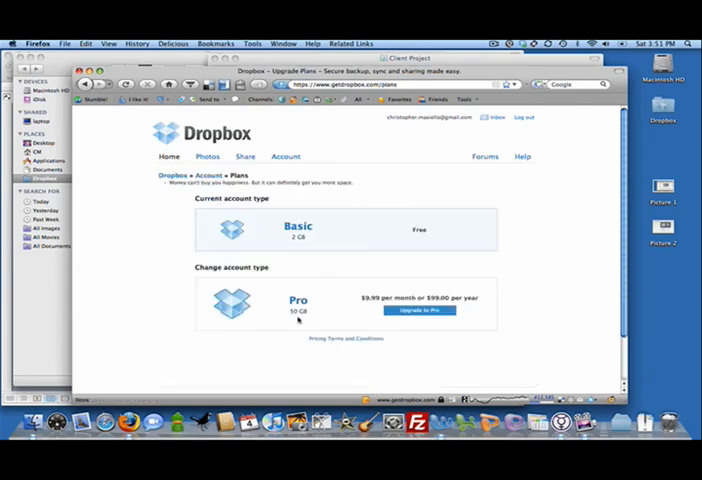
pyautogui.moveTo(428, 280)
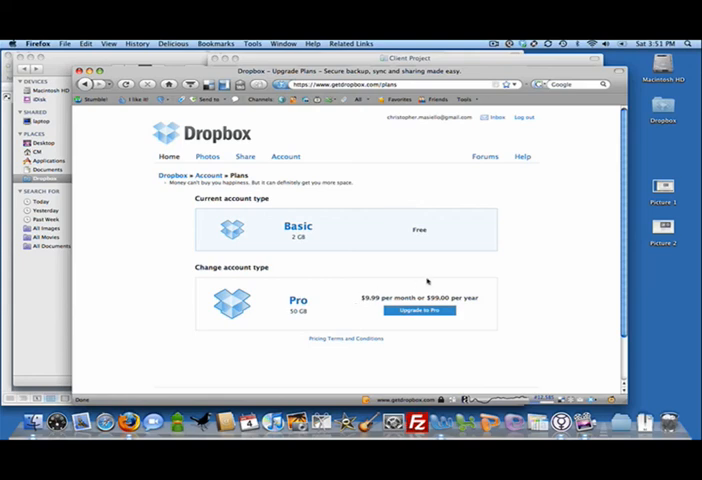